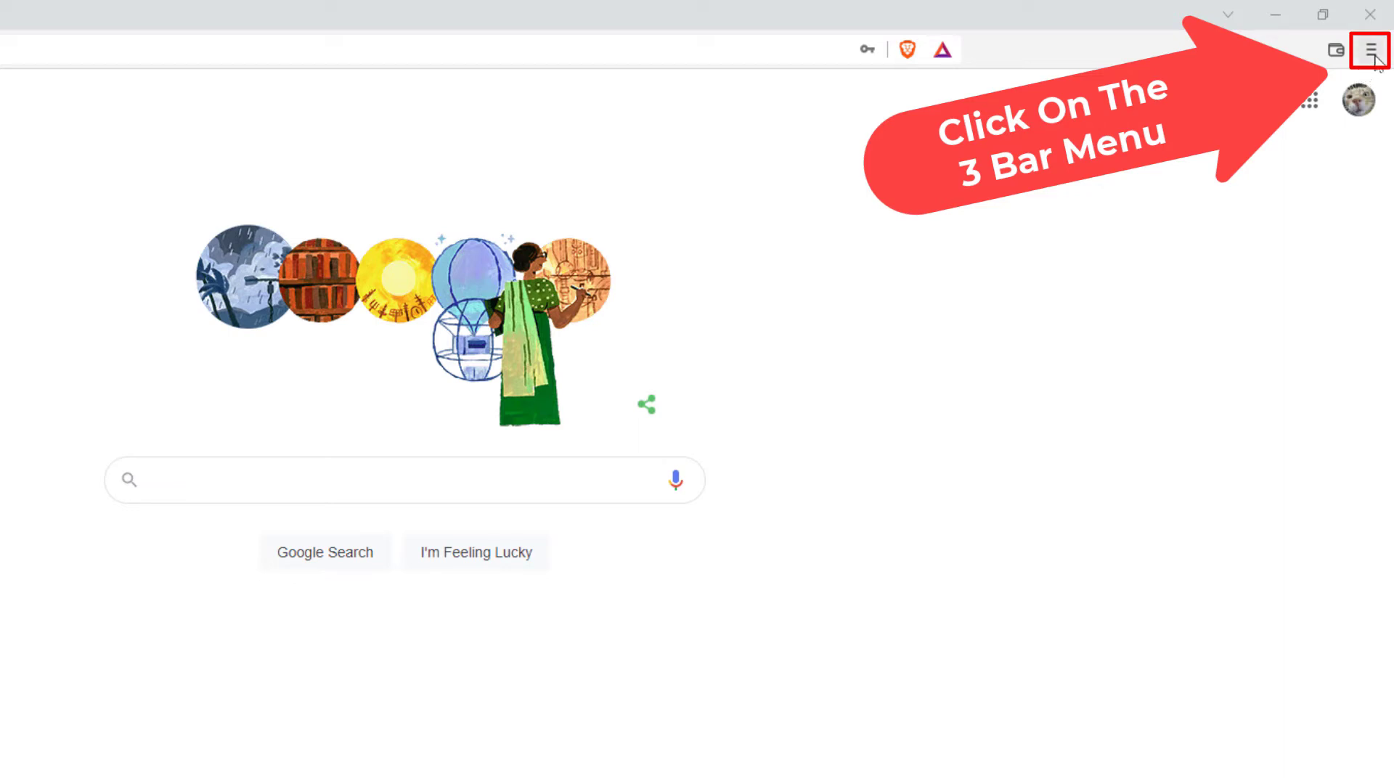
- Reach Brave's Settings page through the main menu at the top right
left_click(1370, 49)
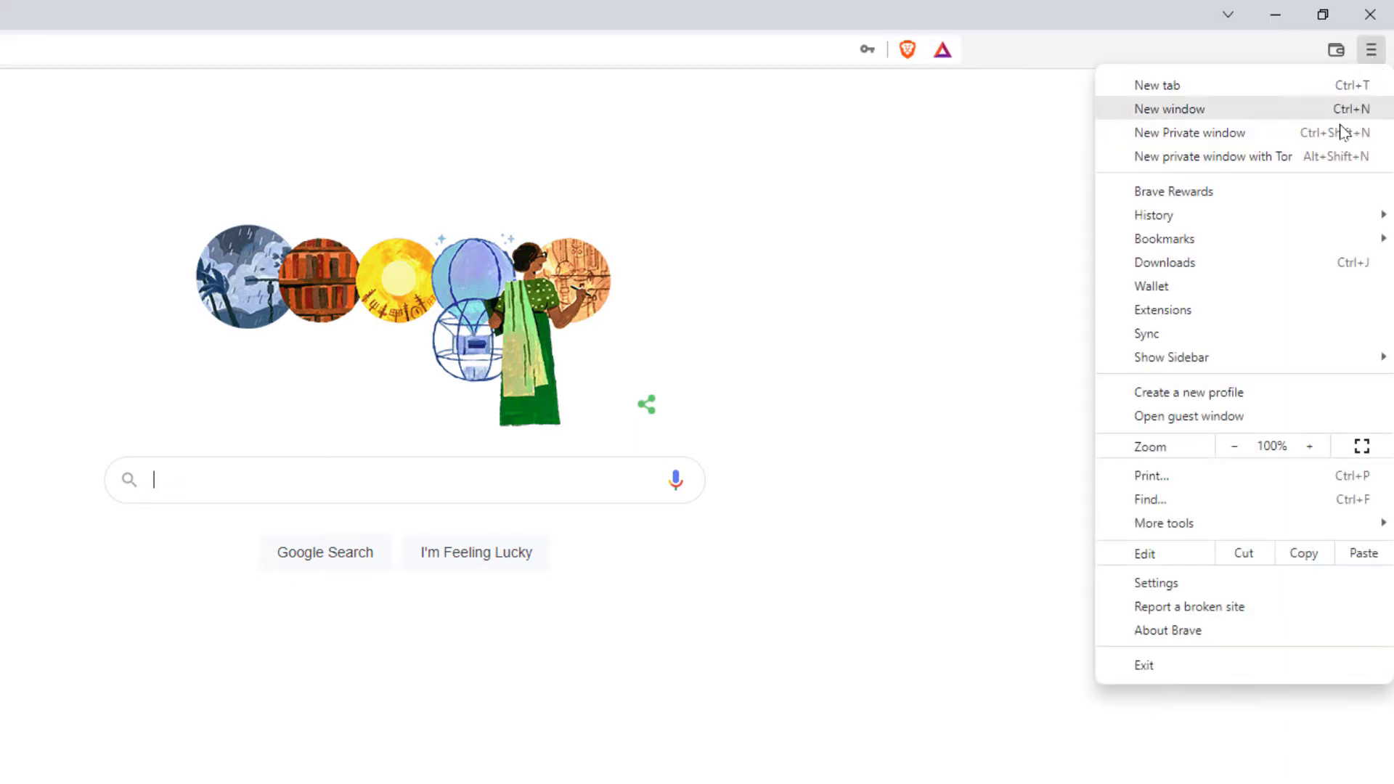
mouse_move(1156, 582)
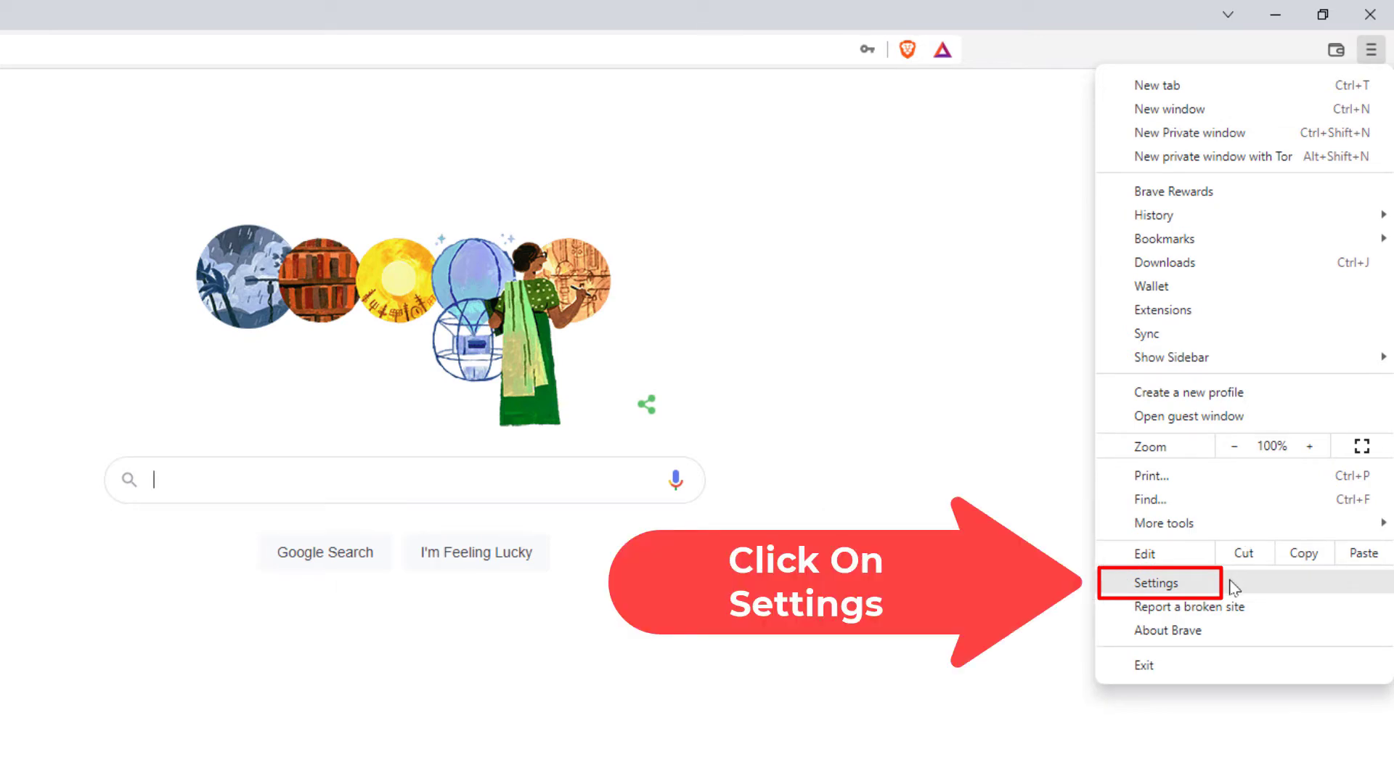
left_click(1156, 582)
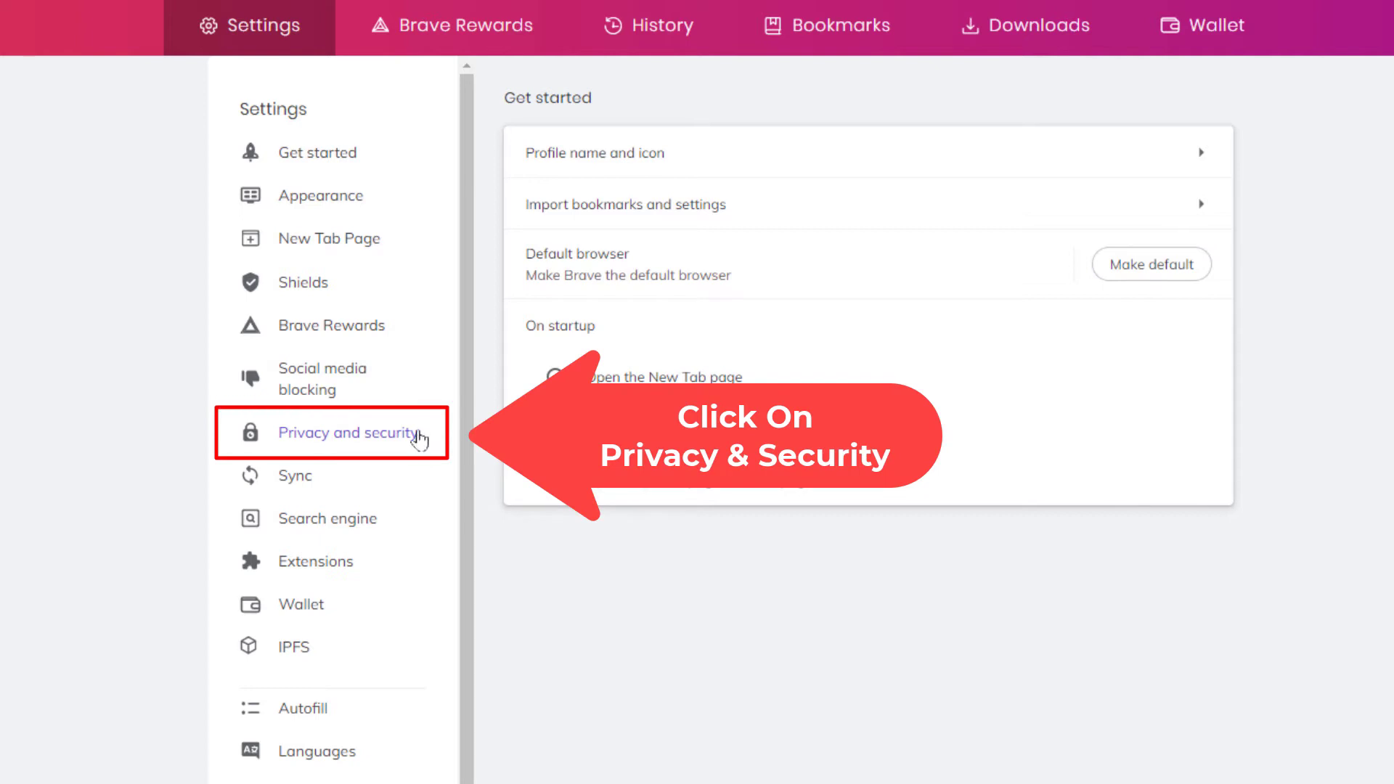
- Show the Privacy and security section from the Settings sidebar
left_click(348, 433)
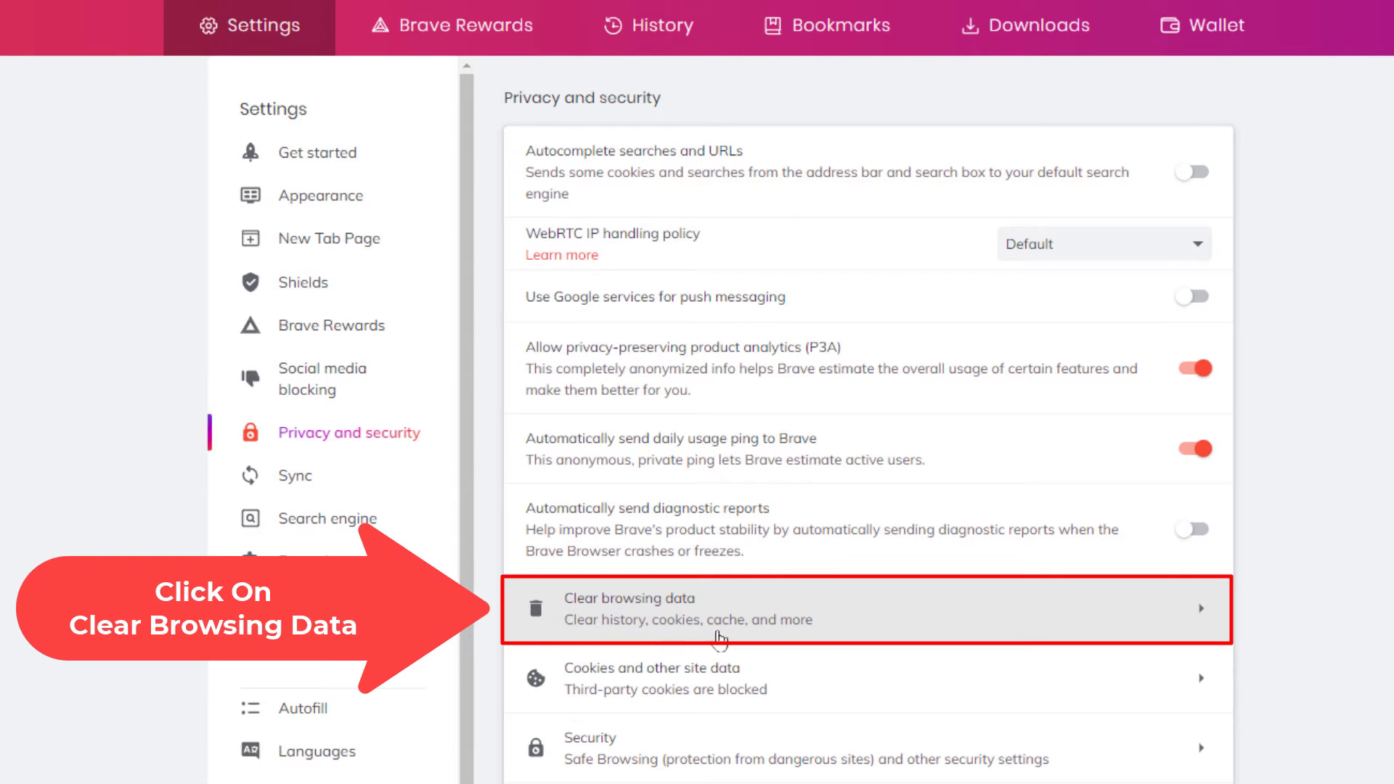
mouse_move(857, 624)
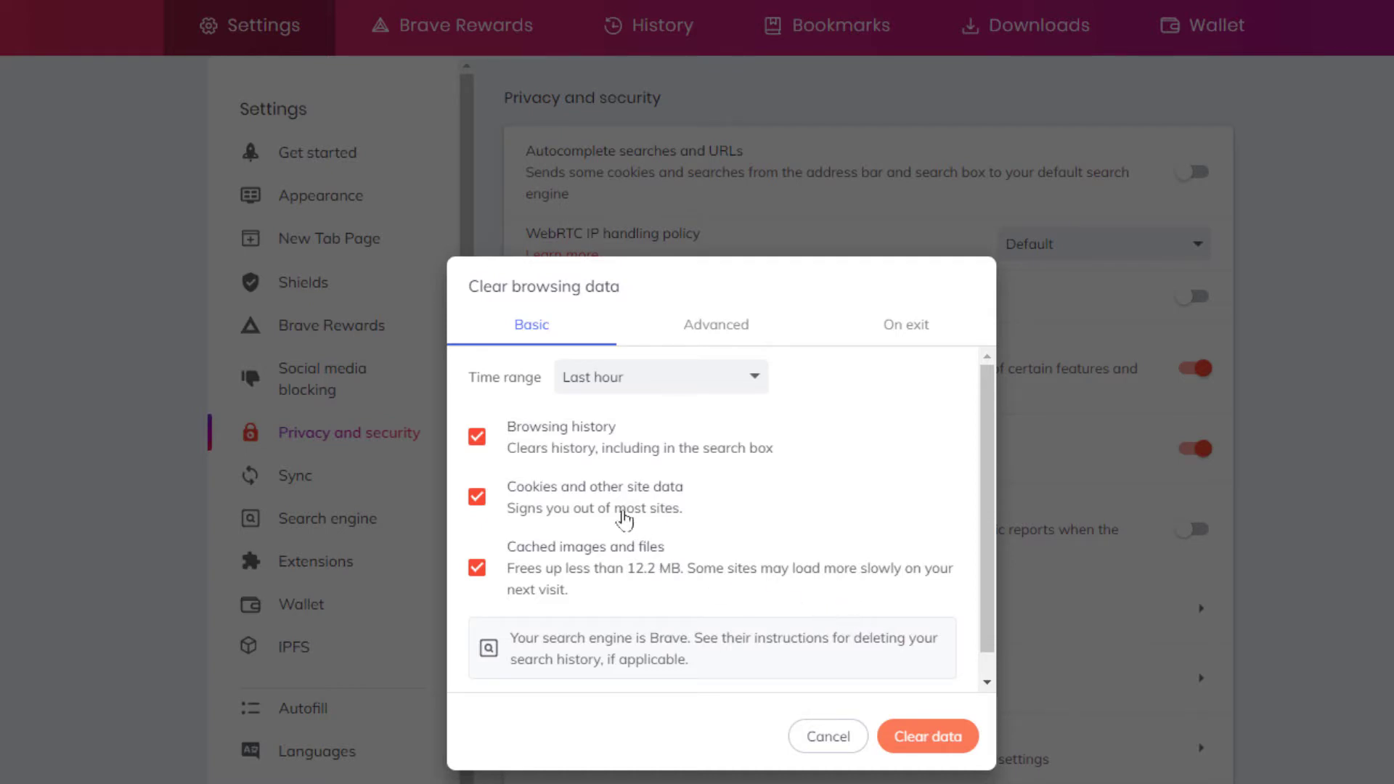
mouse_move(495, 462)
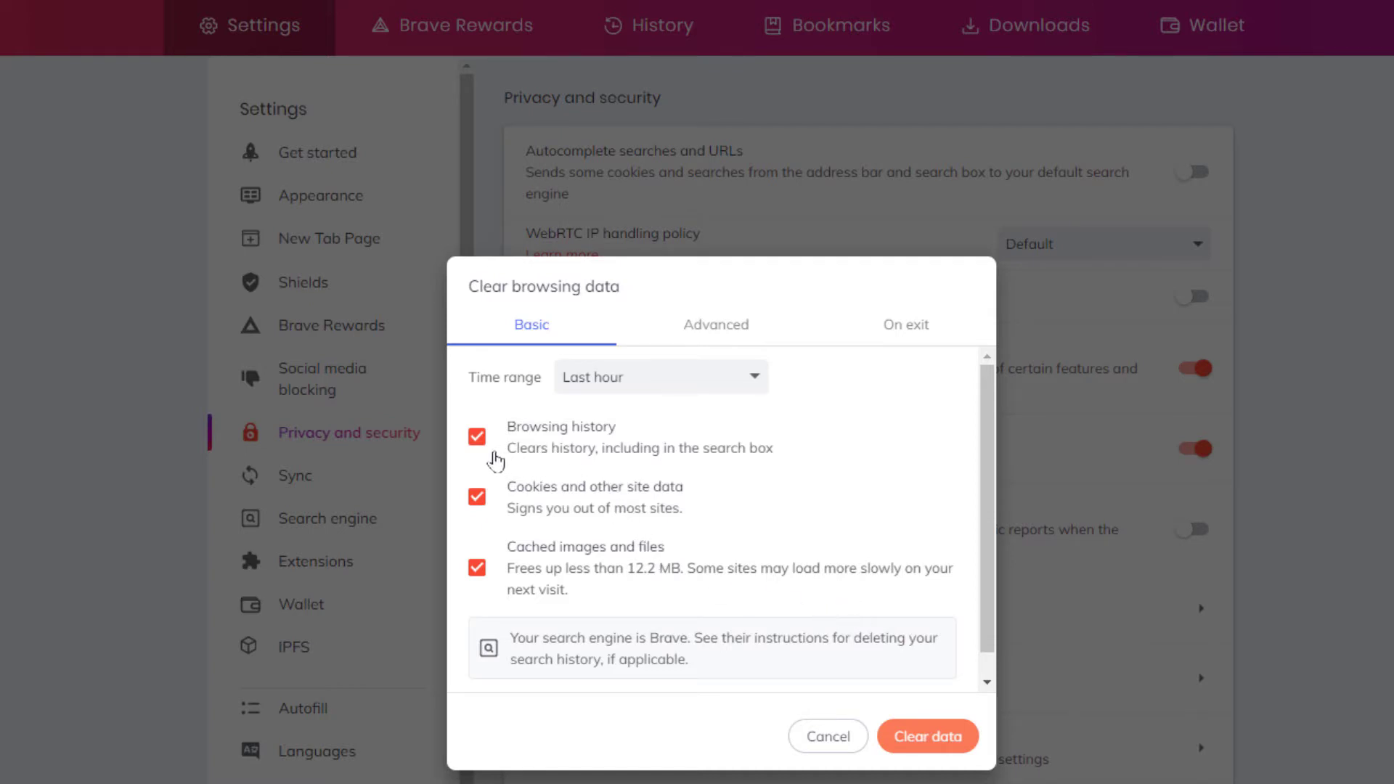
mouse_move(544, 446)
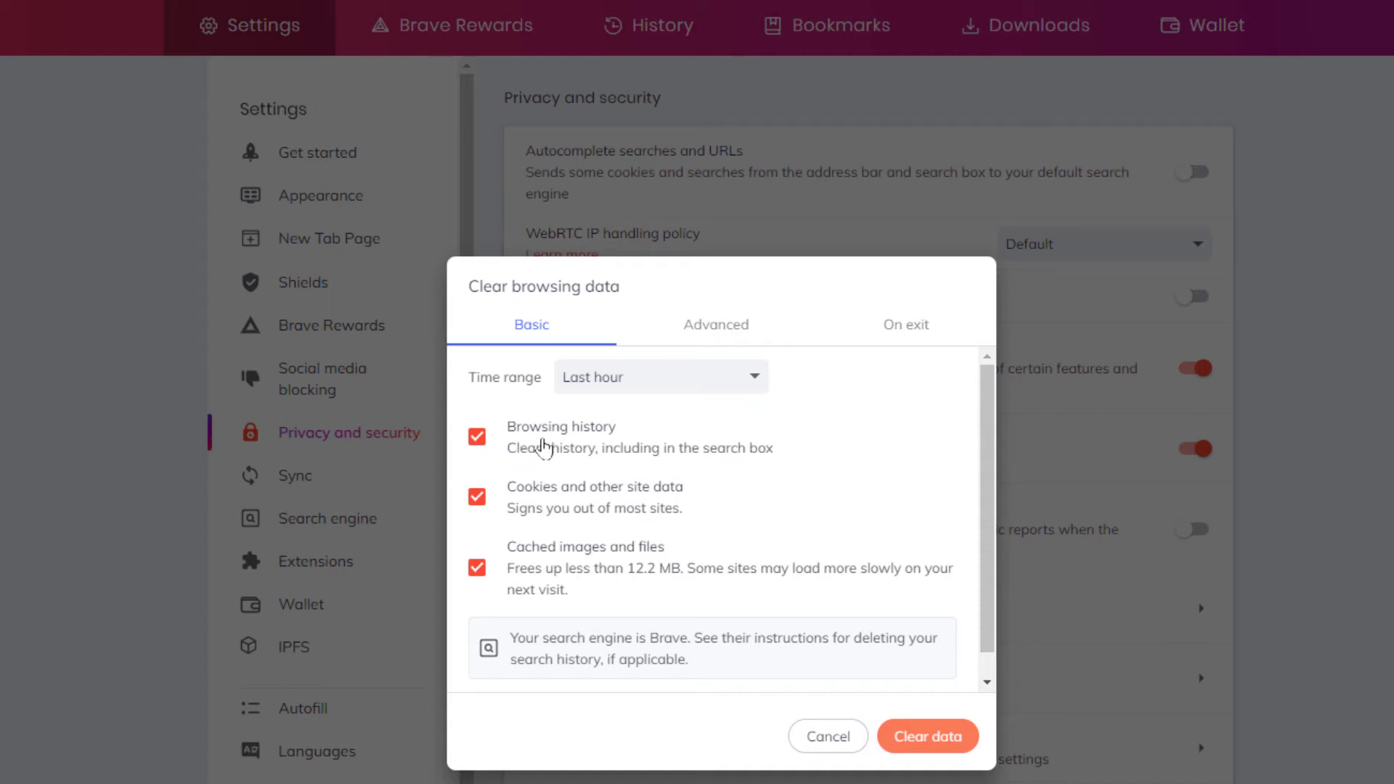
mouse_move(528, 521)
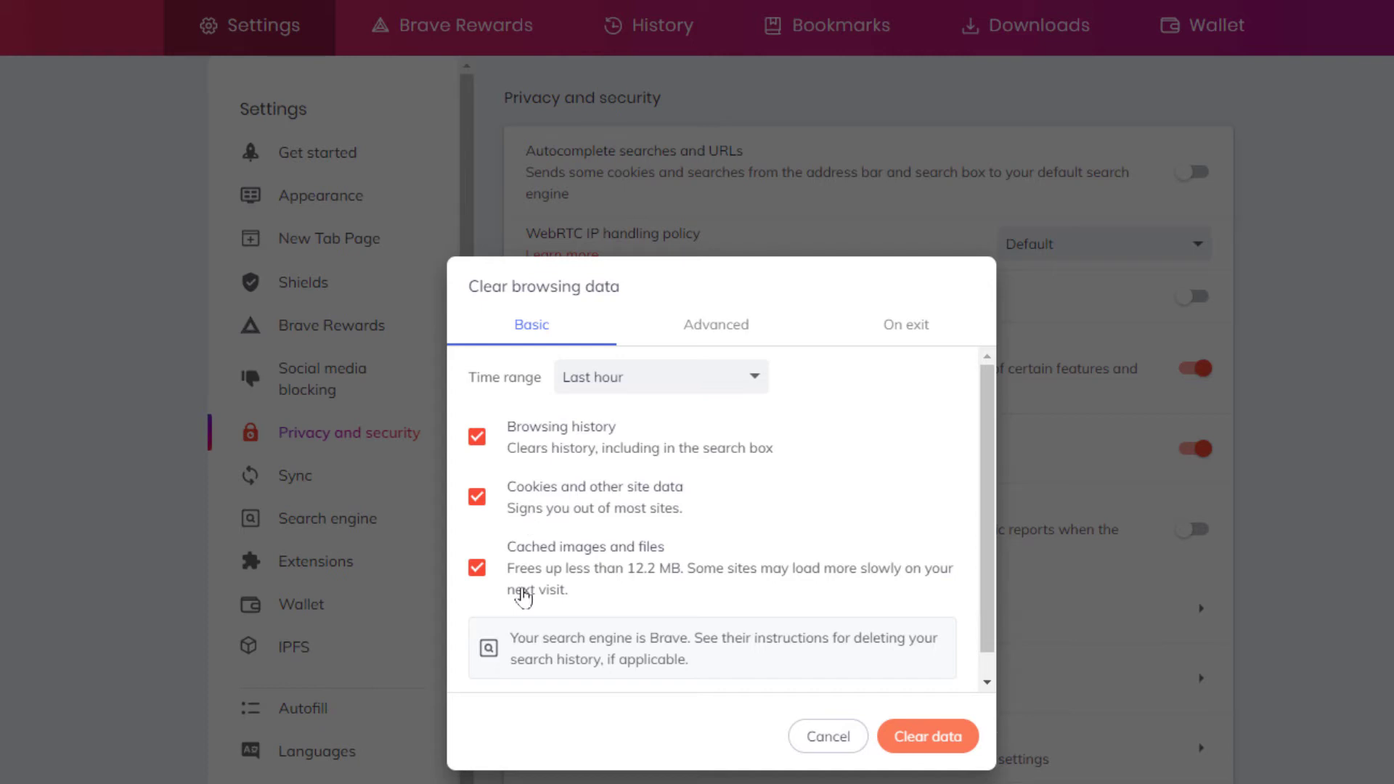
left_click(476, 568)
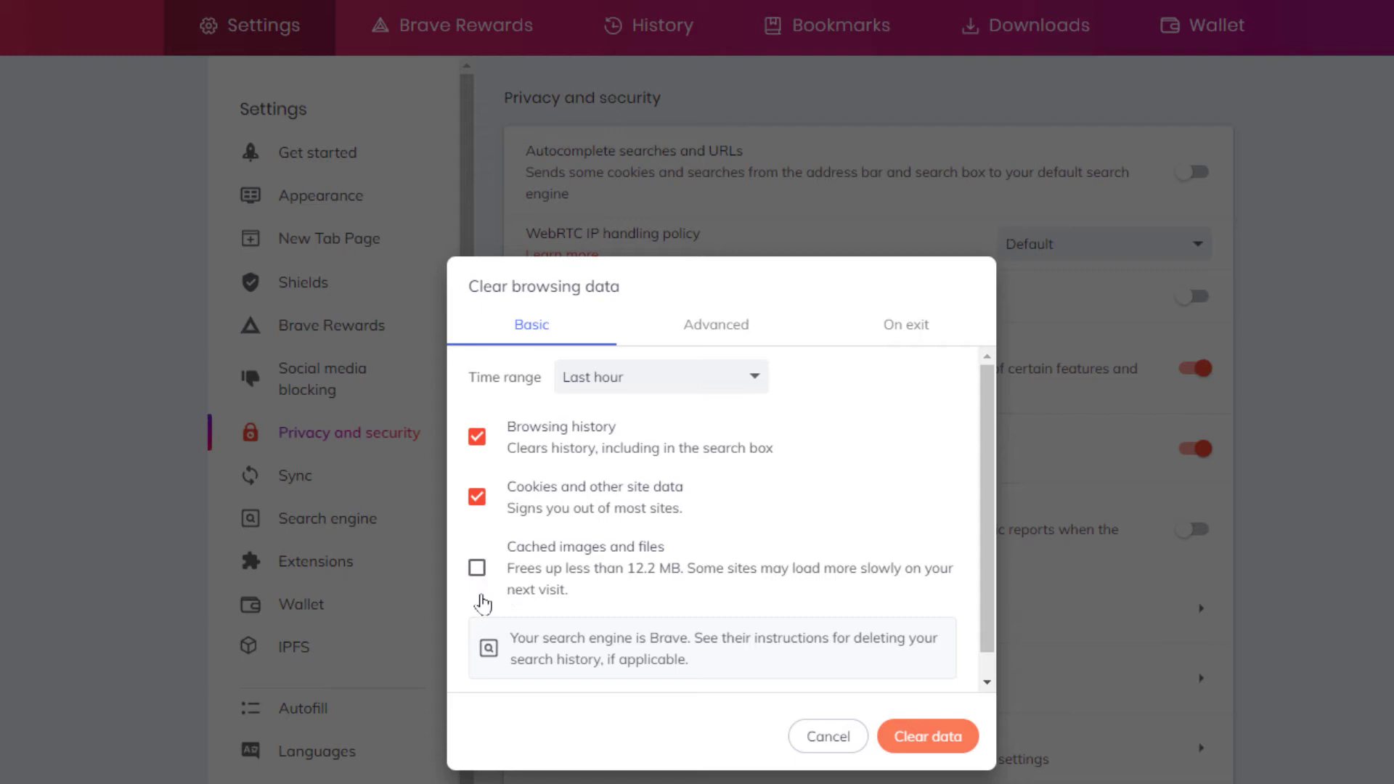
left_click(476, 568)
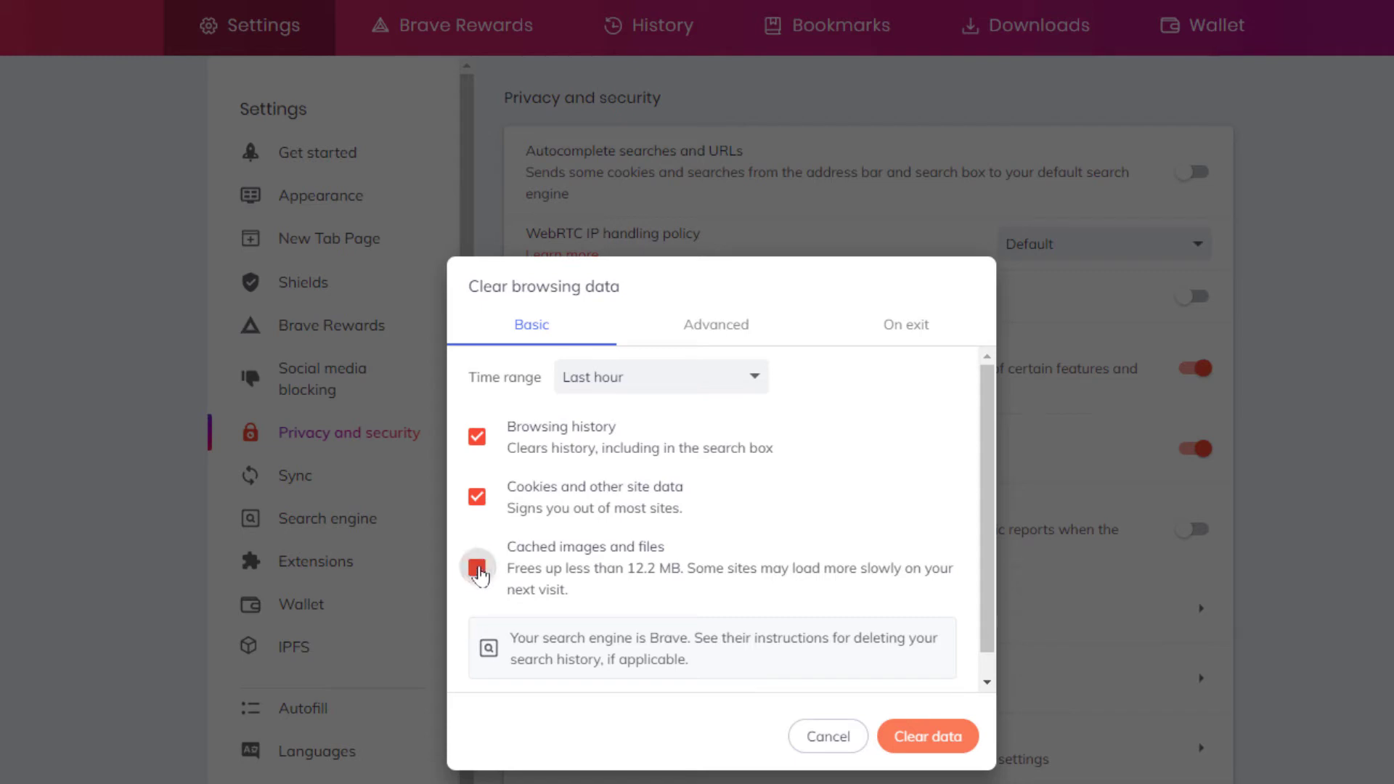
left_click(477, 568)
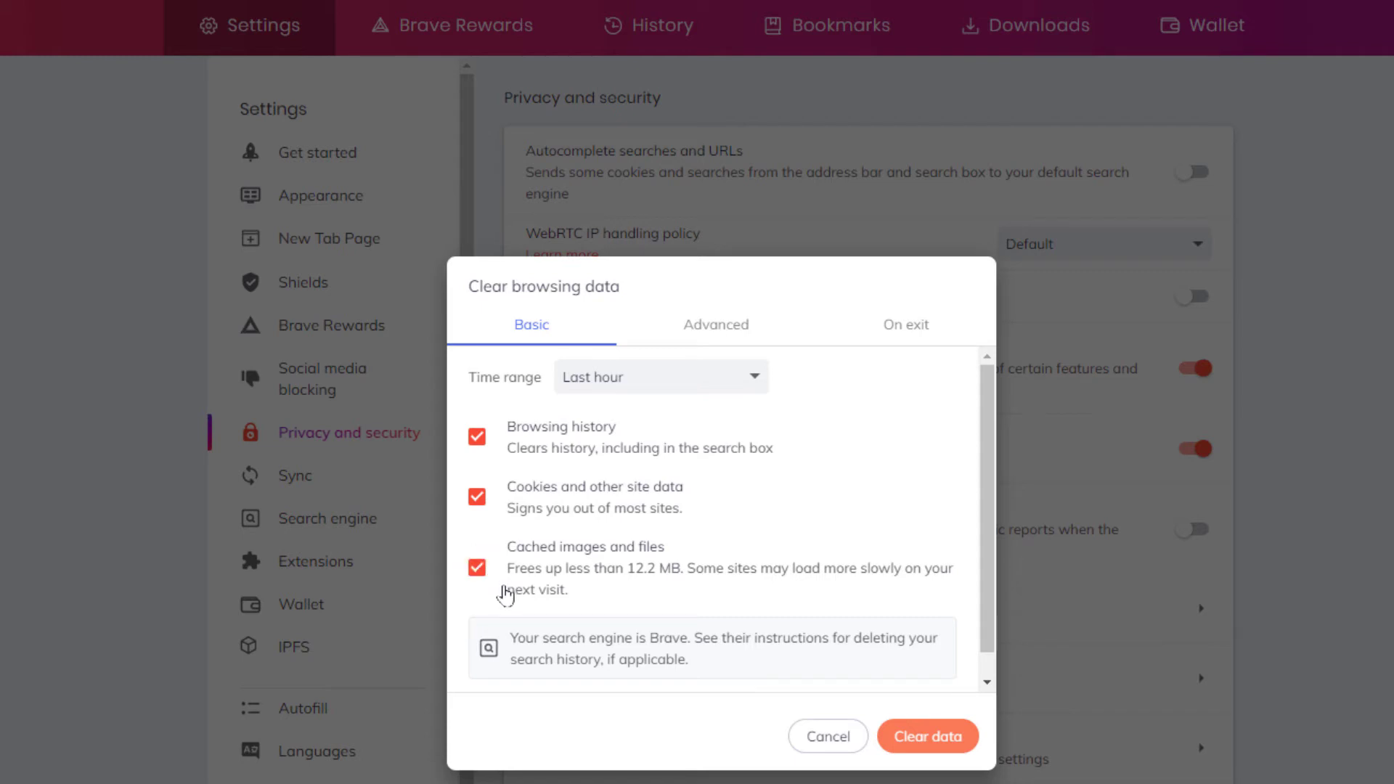
left_click(660, 376)
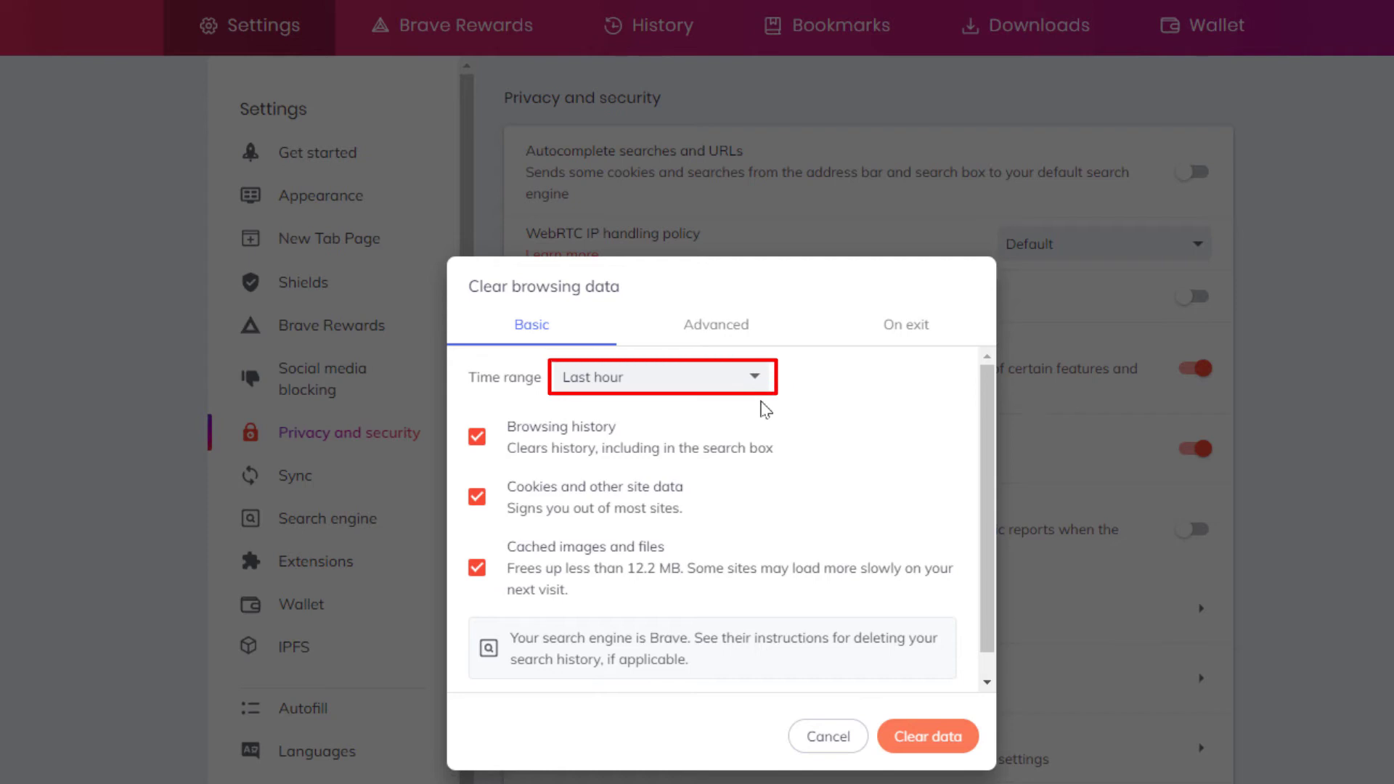
mouse_move(631, 417)
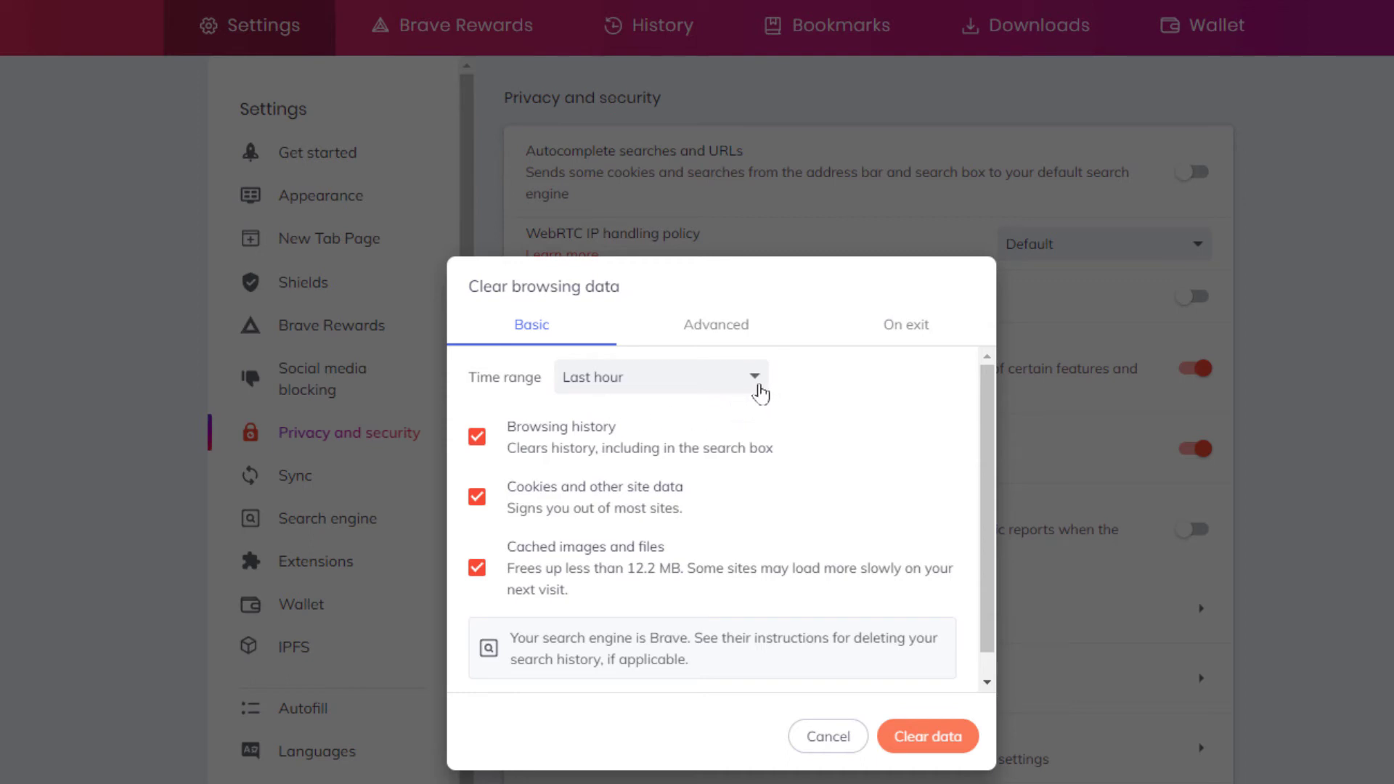
left_click(661, 376)
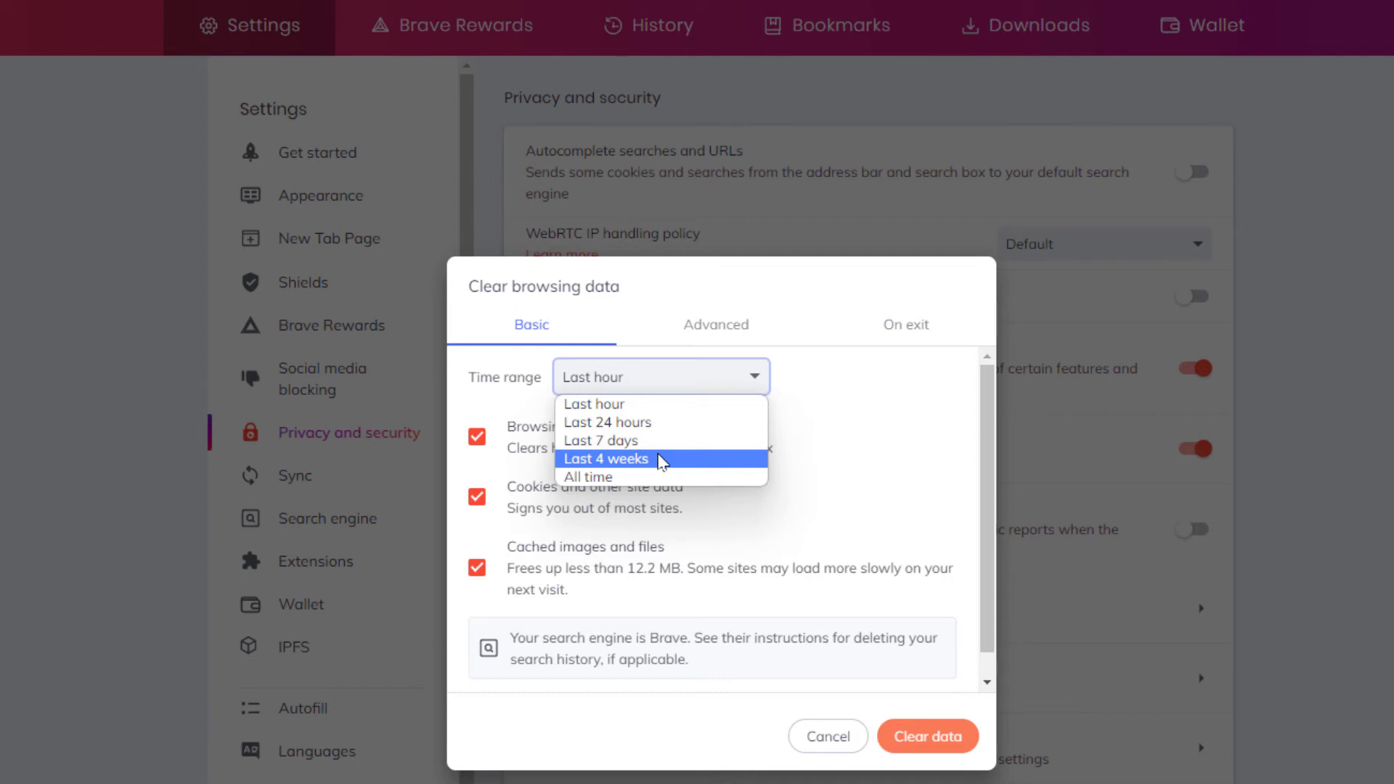
mouse_move(658, 478)
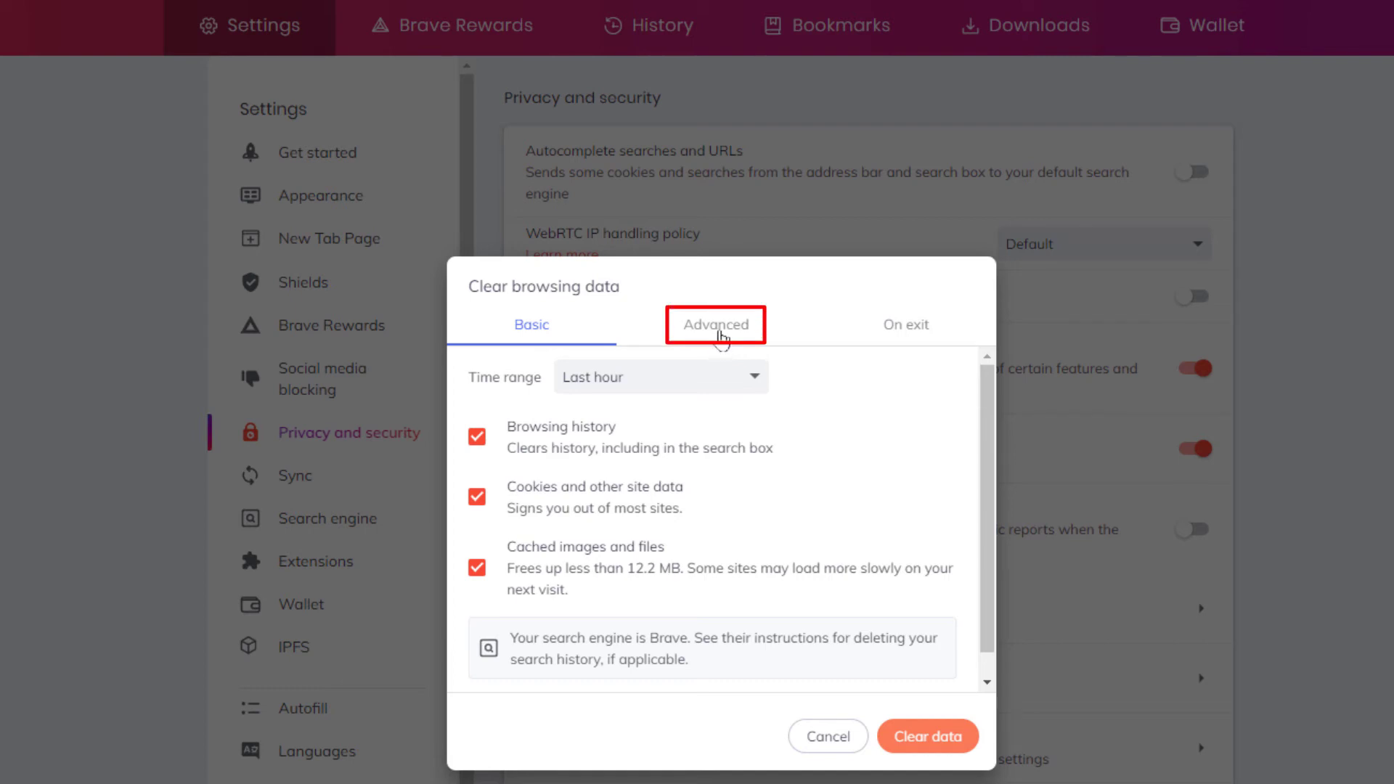
- In Advanced, leave Passwords unticked and clear the last hour's history, downloads, cookies and cache
left_click(717, 323)
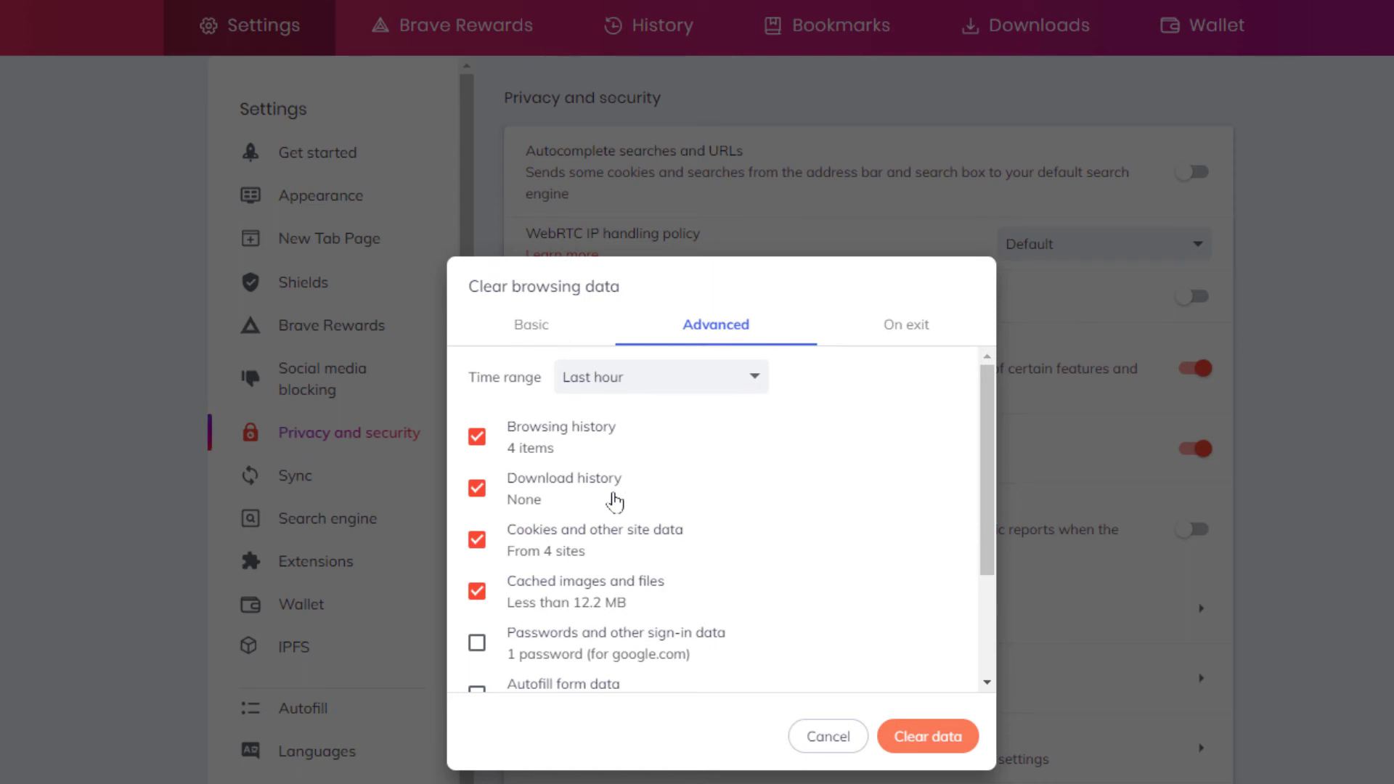
scroll("down", 3)
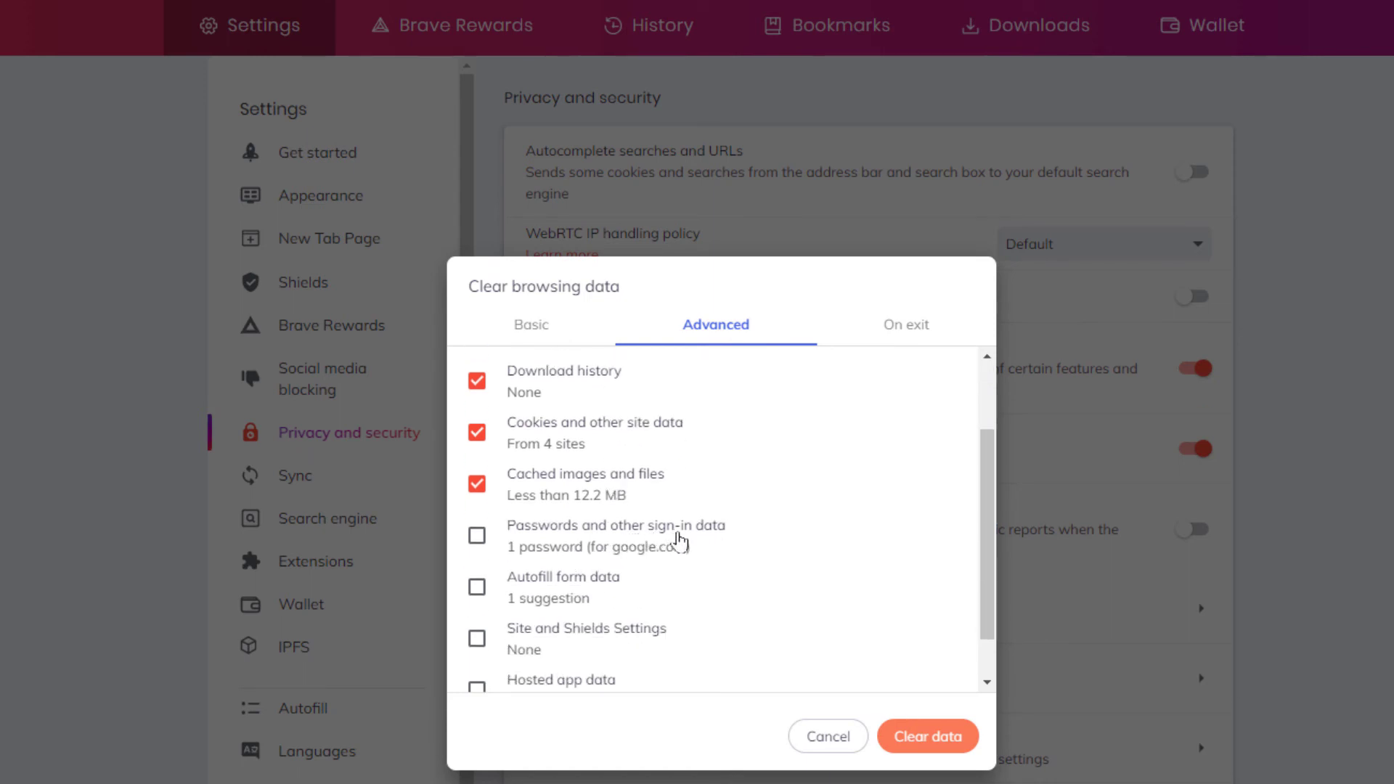
left_click(478, 536)
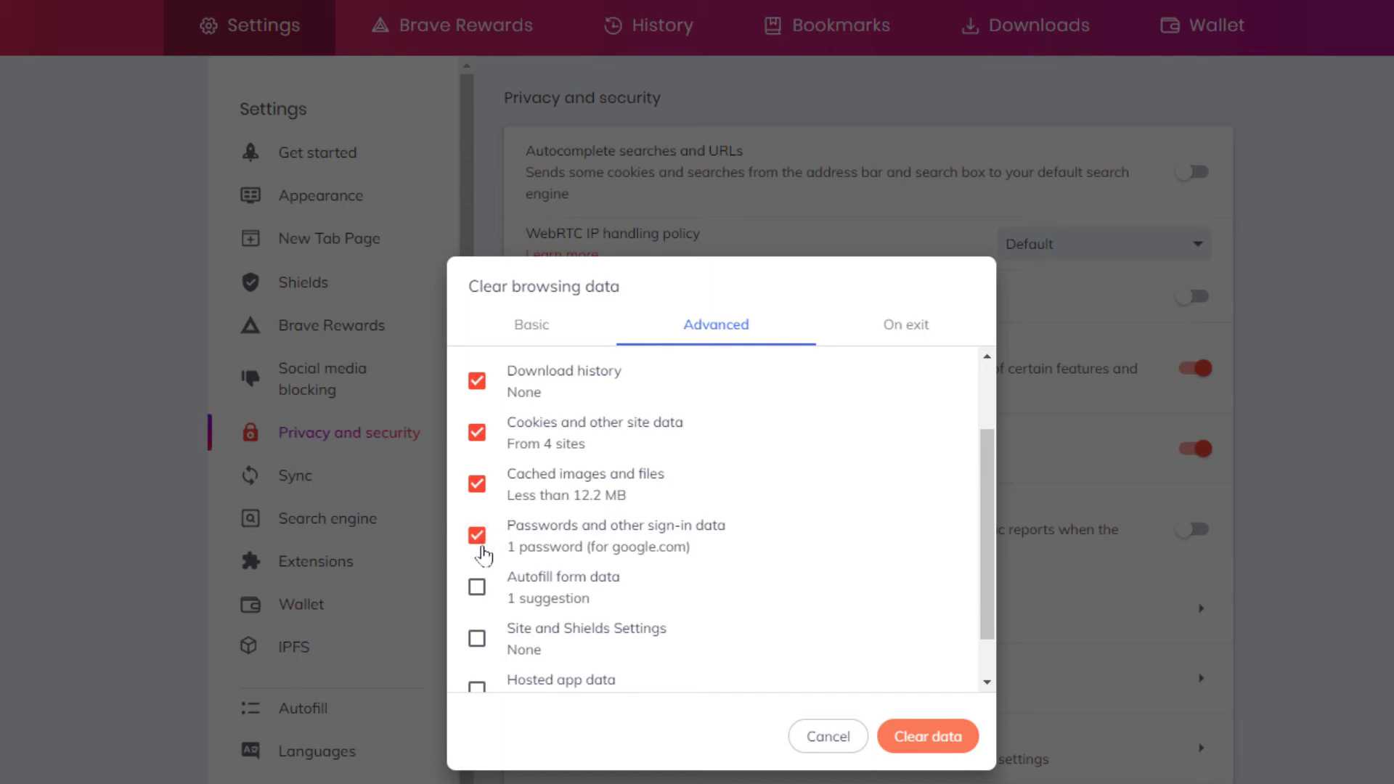
left_click(476, 536)
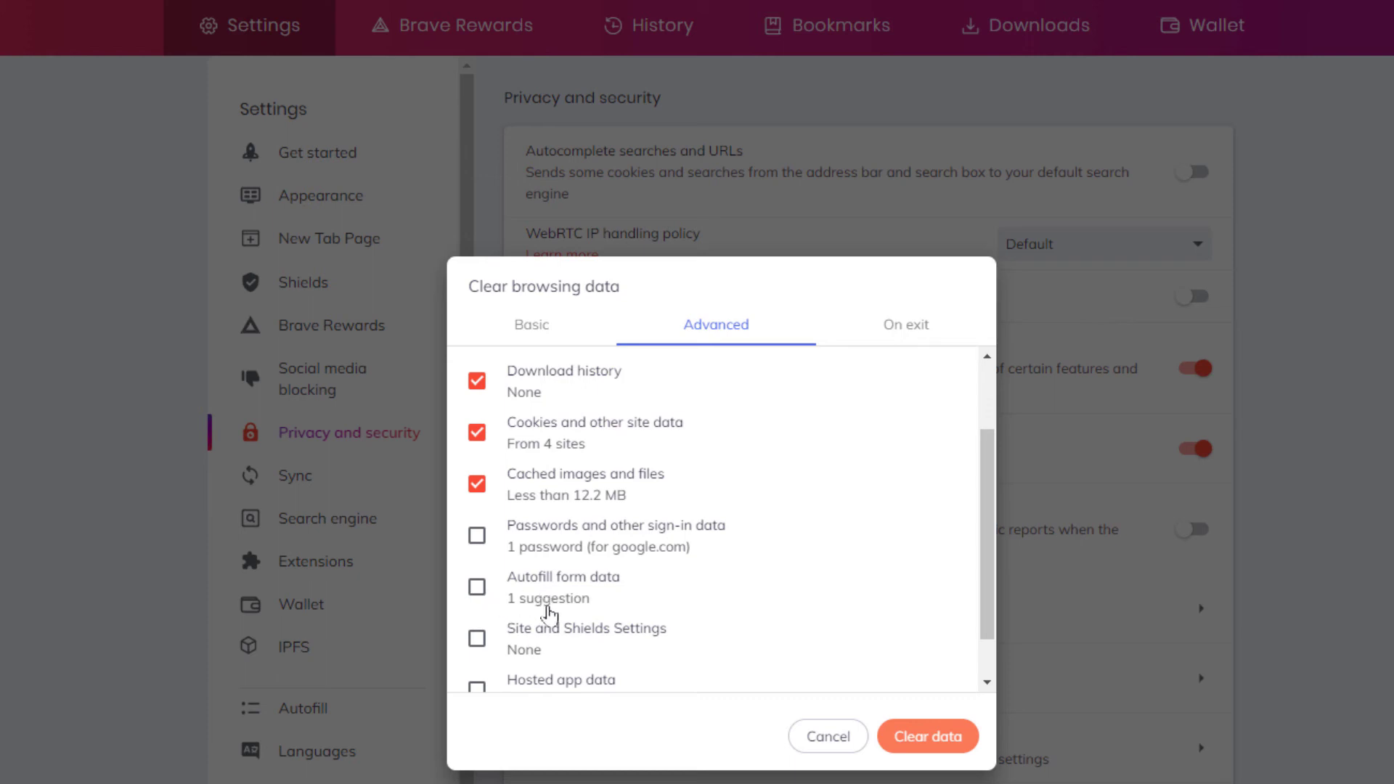
scroll("down", 3)
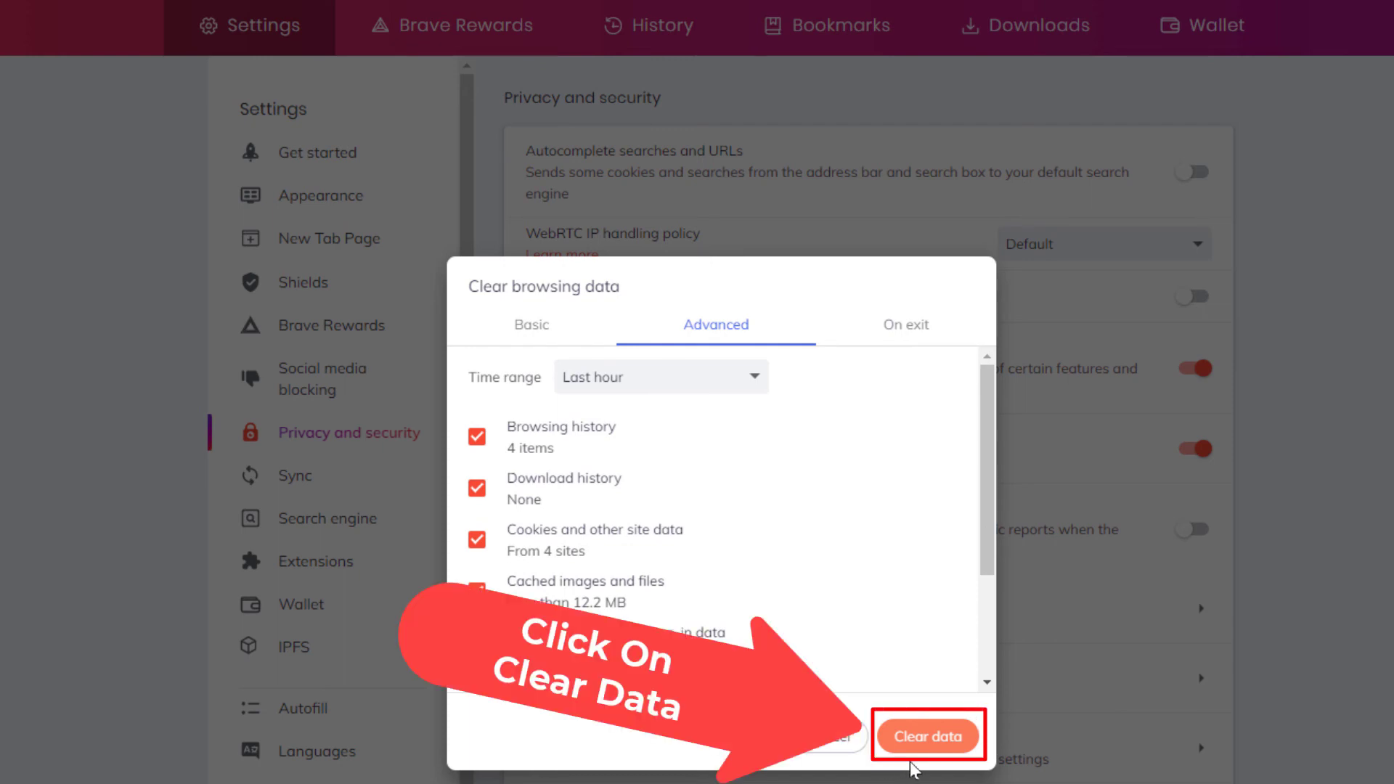
left_click(928, 736)
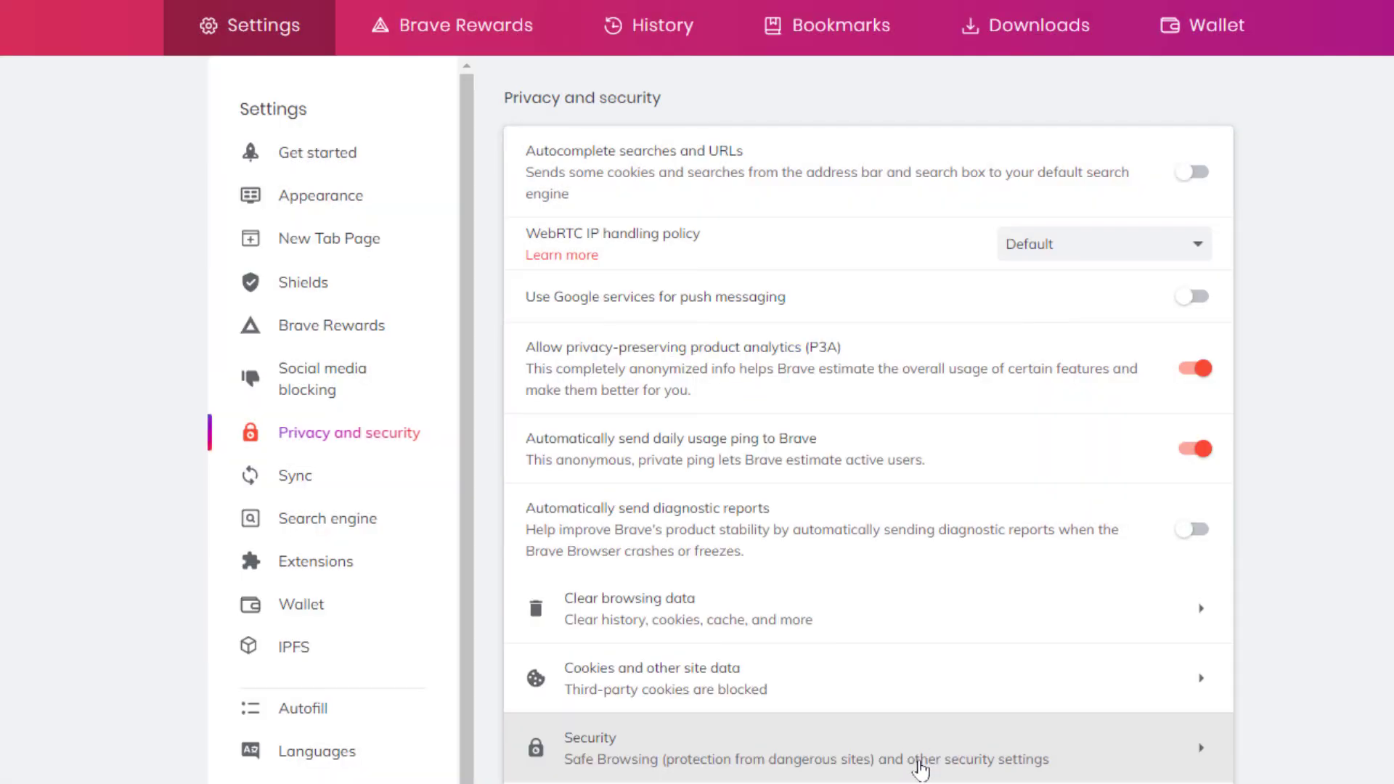